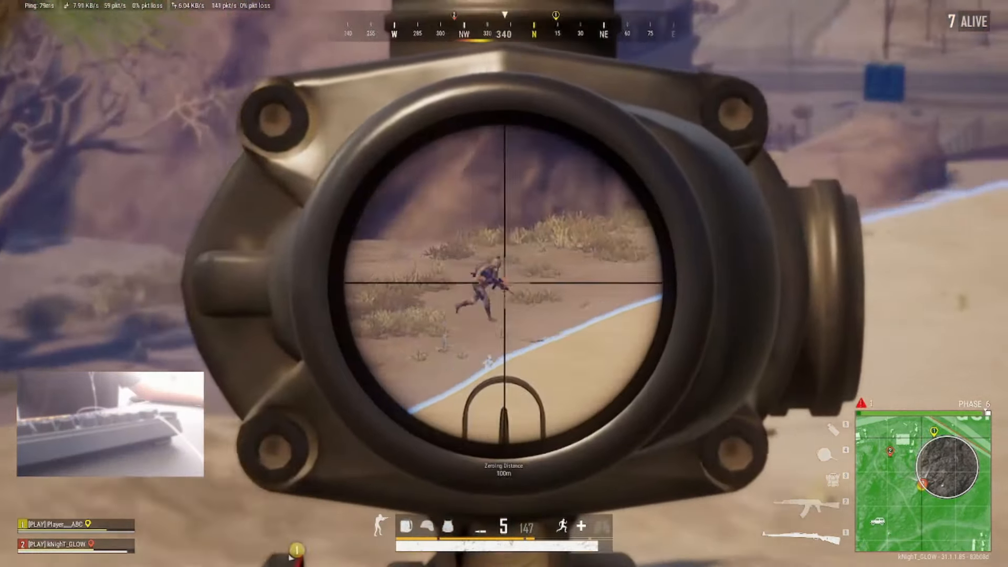
Step: Snipe distant enemies on the sand, by the cactus, in the grass and near the car
left_click(493, 282)
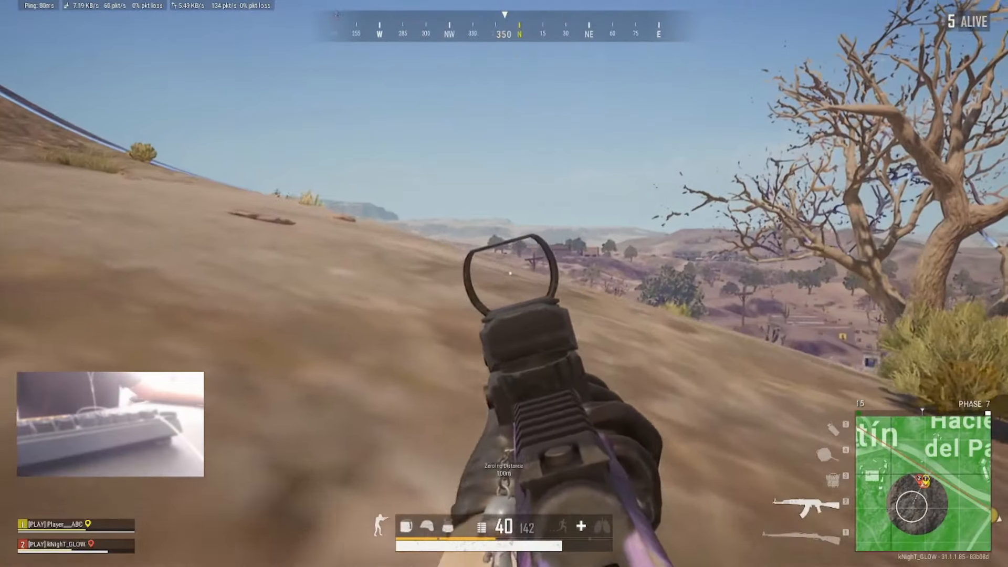
left_click(510, 272)
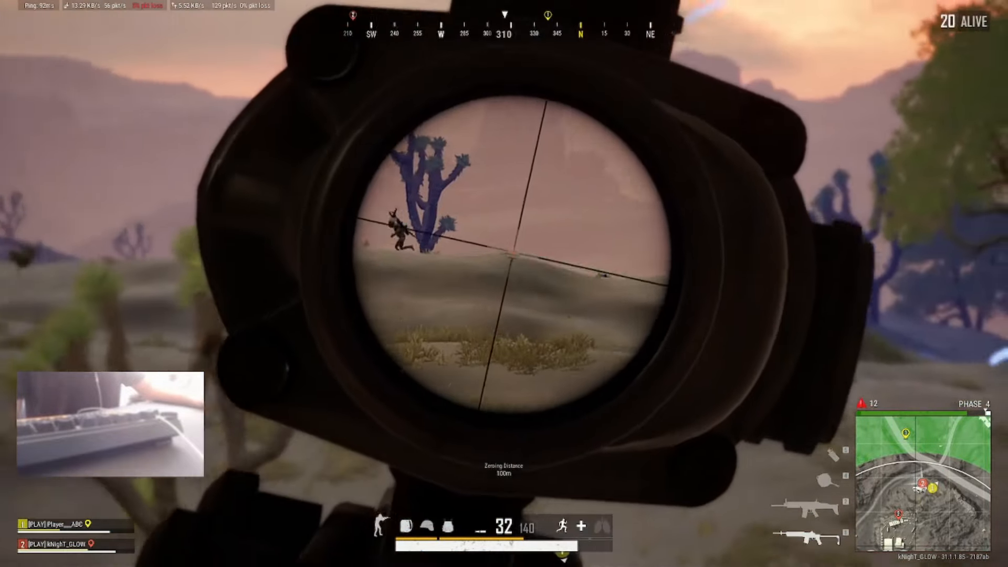
left_click(504, 262)
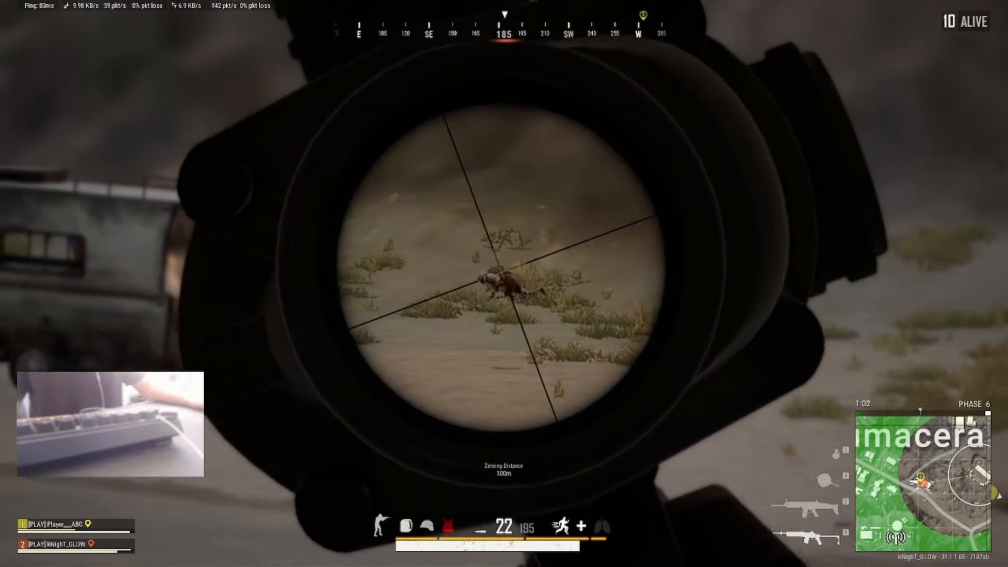
left_click(504, 283)
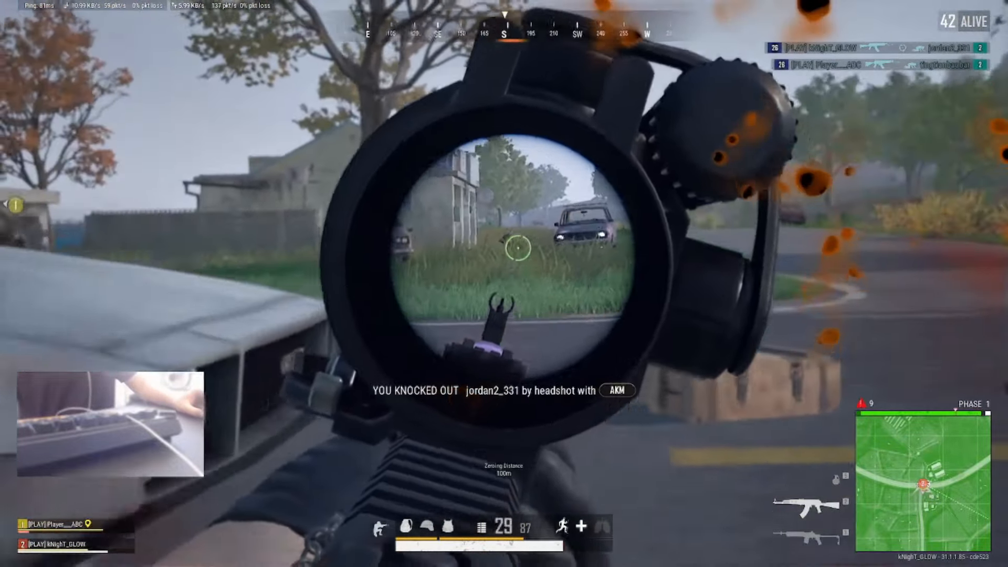
left_click(519, 256)
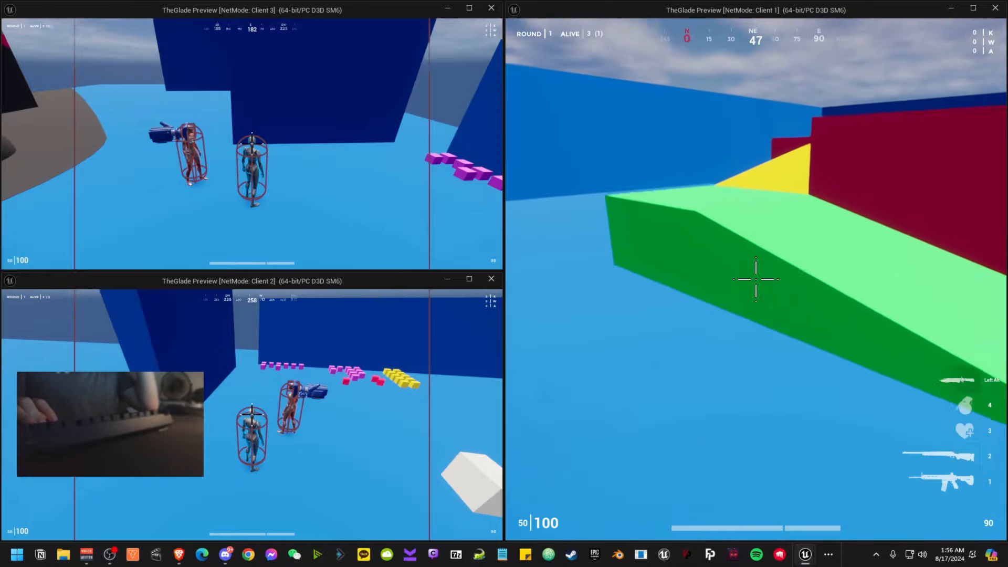
mouse_move(756, 280)
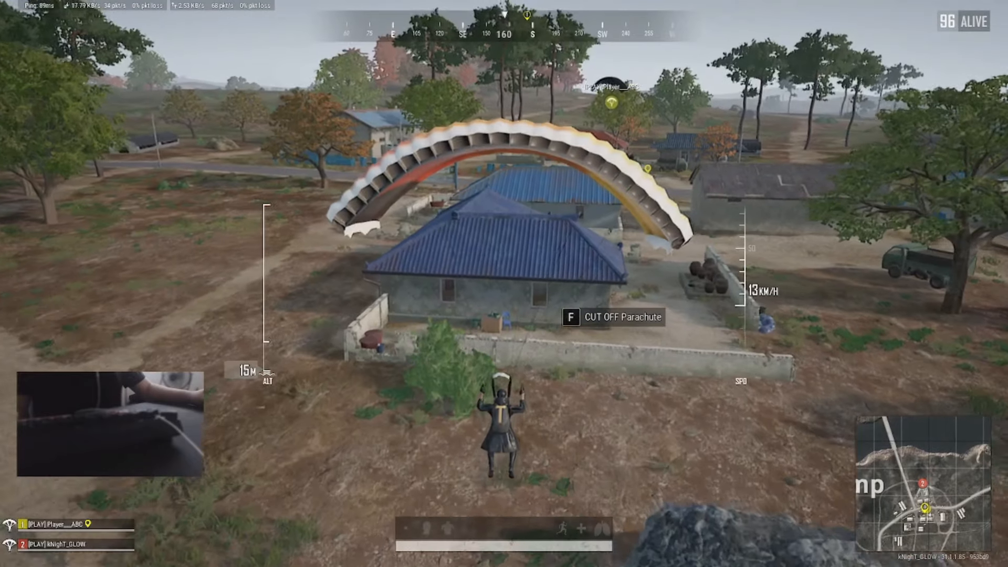
Step: Use F at the house door, then toggle the inventory screen with Tab
key("f")
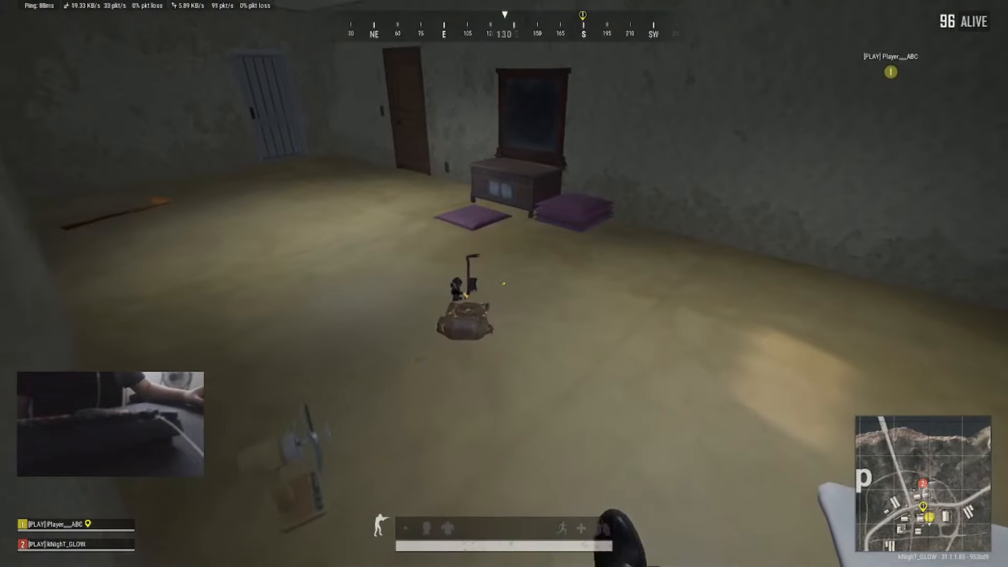
key("tab")
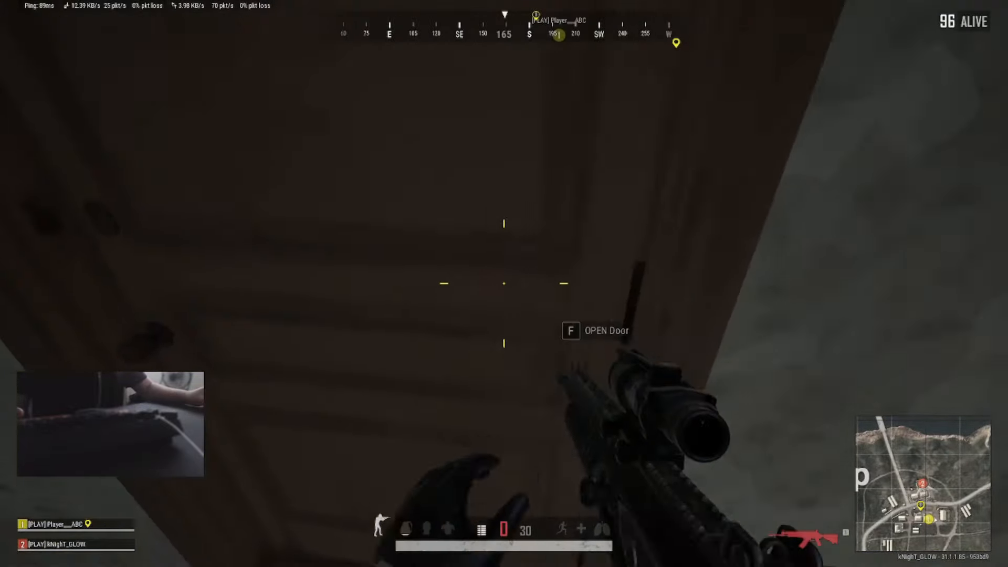
key("tab")
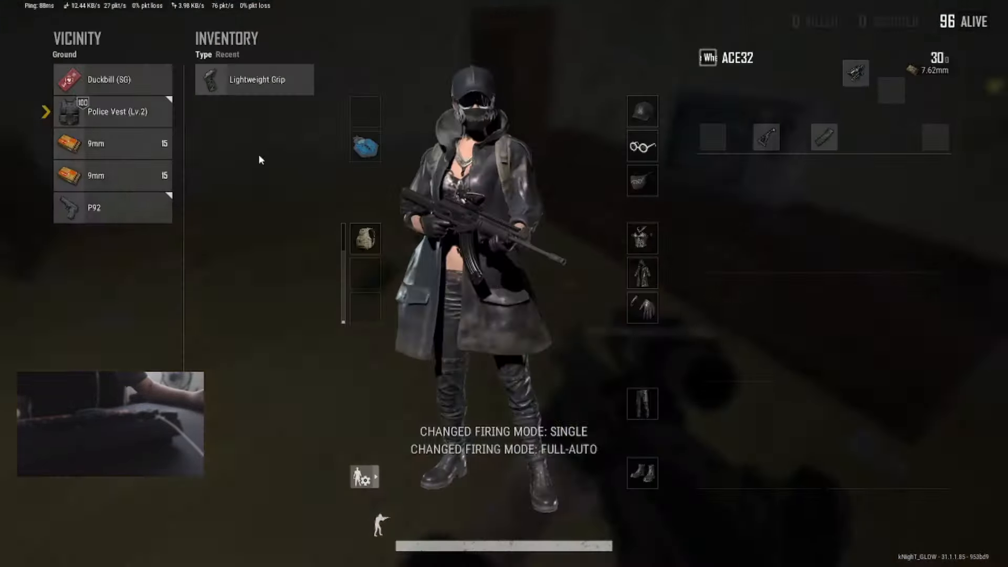
key("tab")
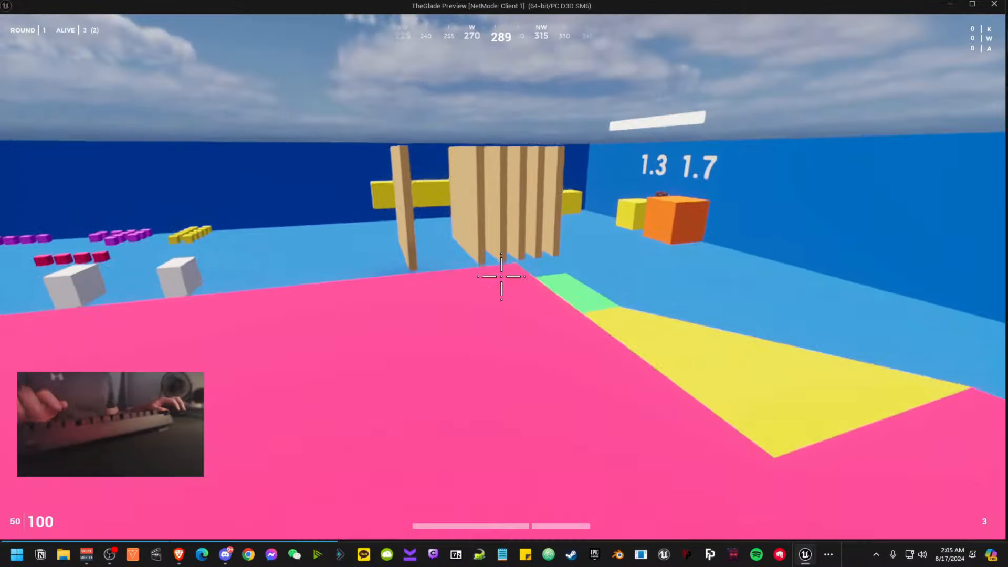
mouse_move(501, 278)
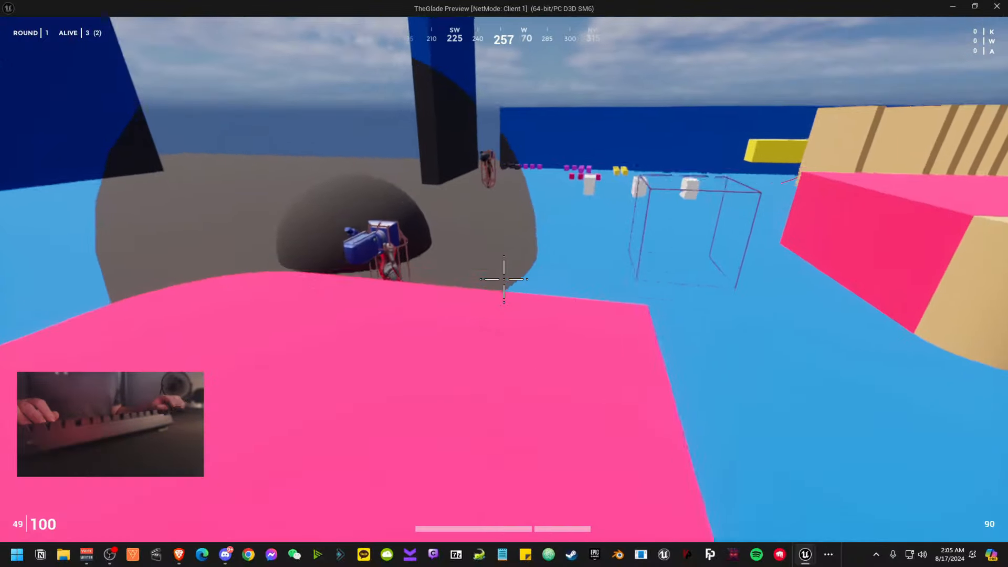
mouse_move(505, 294)
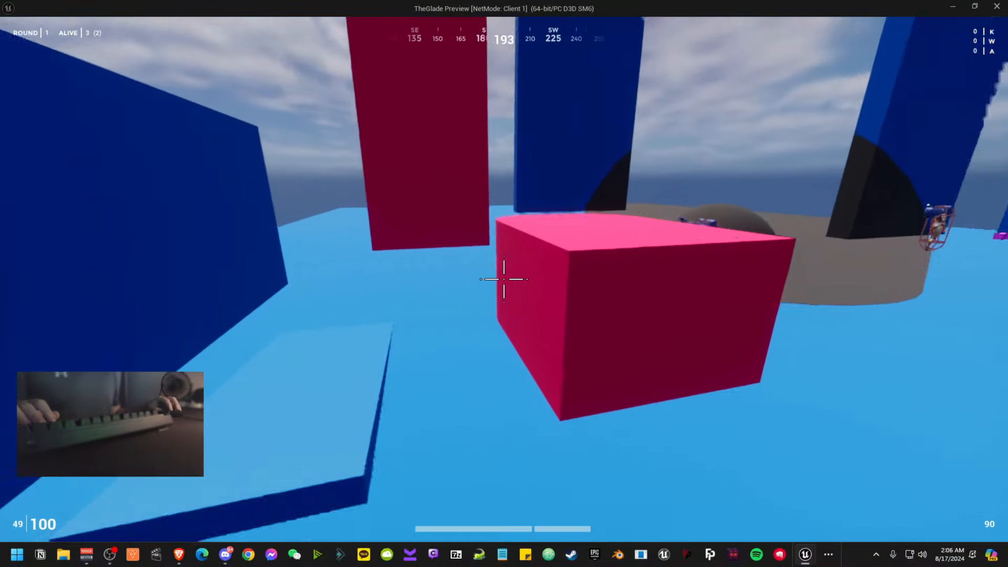
mouse_move(504, 280)
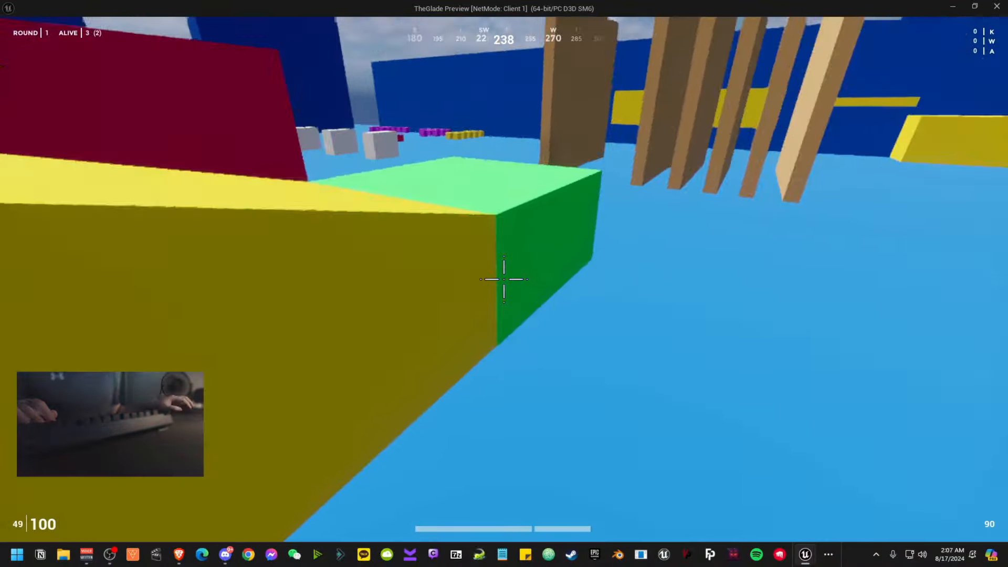